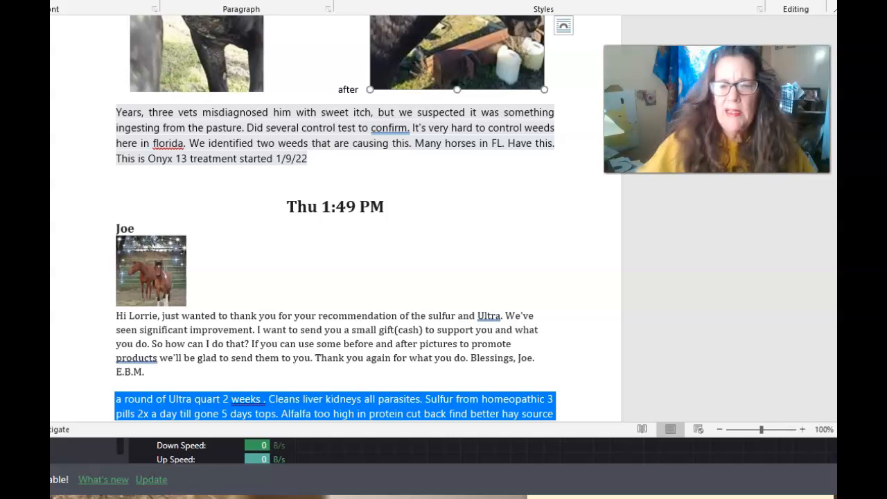
# Step: Scroll up to the brown horse's Before and After photos page
pyautogui.scroll(3)
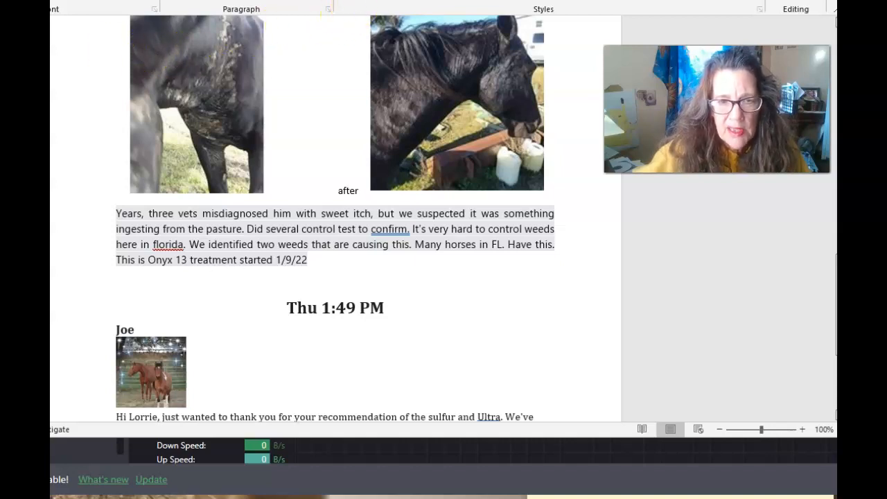
pyautogui.click(457, 104)
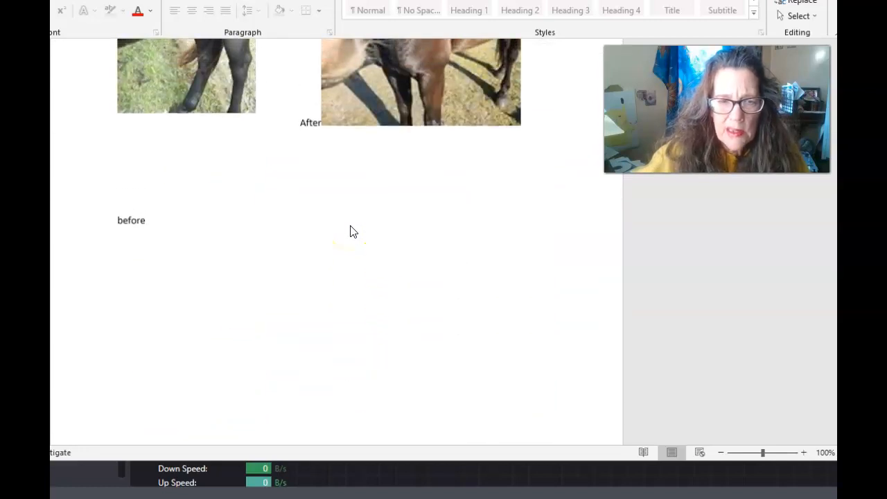
pyautogui.scroll(3)
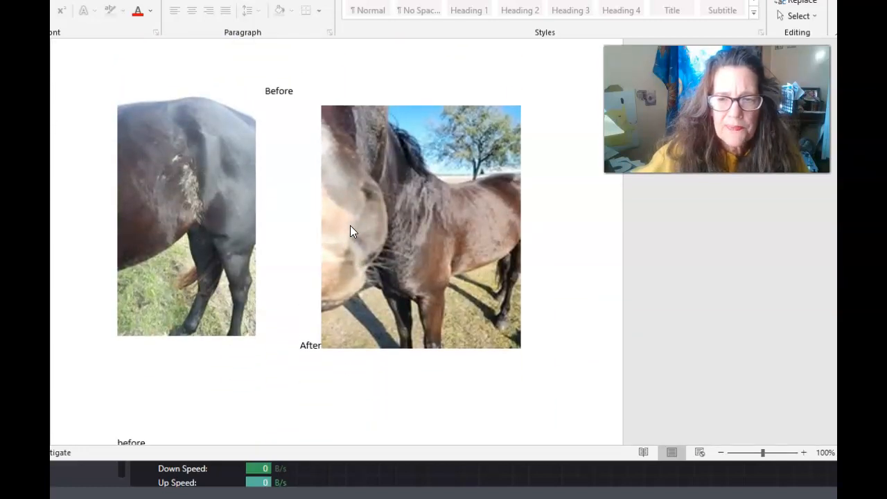
pyautogui.moveTo(197, 221)
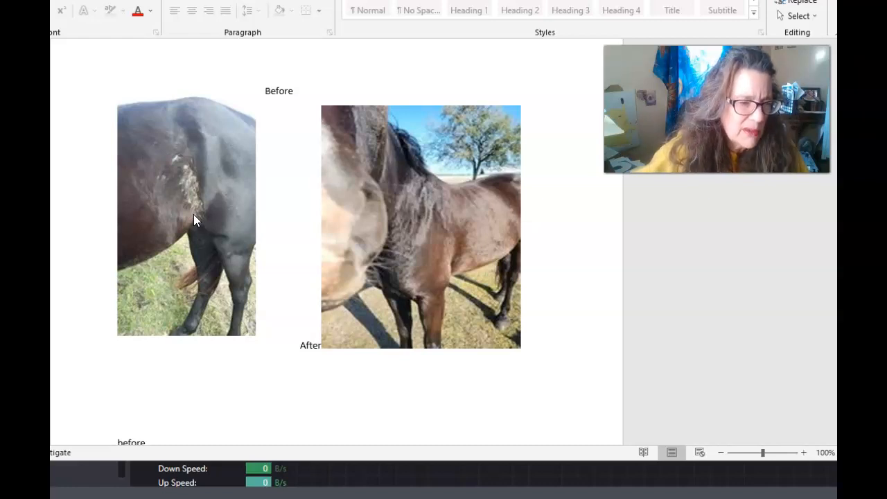
pyautogui.moveTo(216, 187)
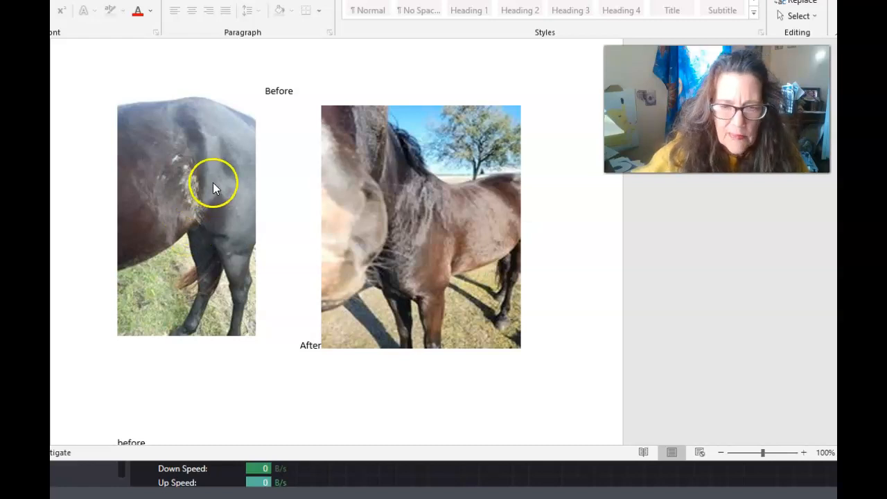
pyautogui.moveTo(177, 210)
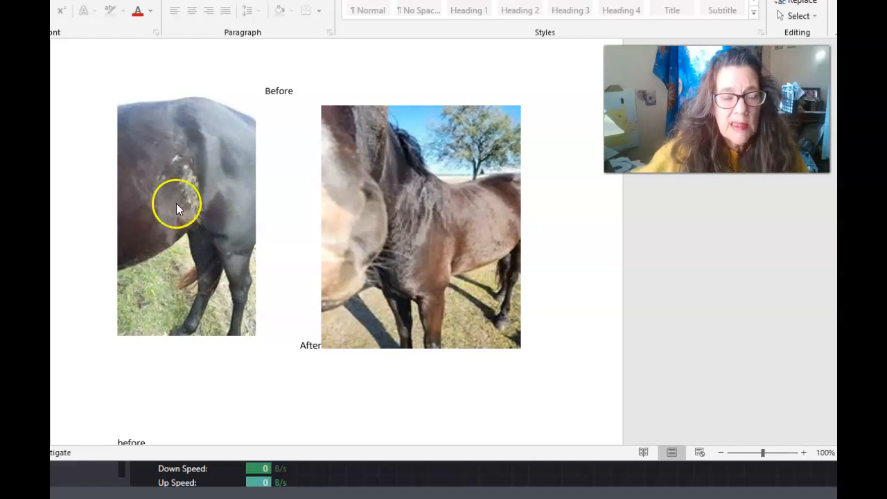
pyautogui.moveTo(205, 122)
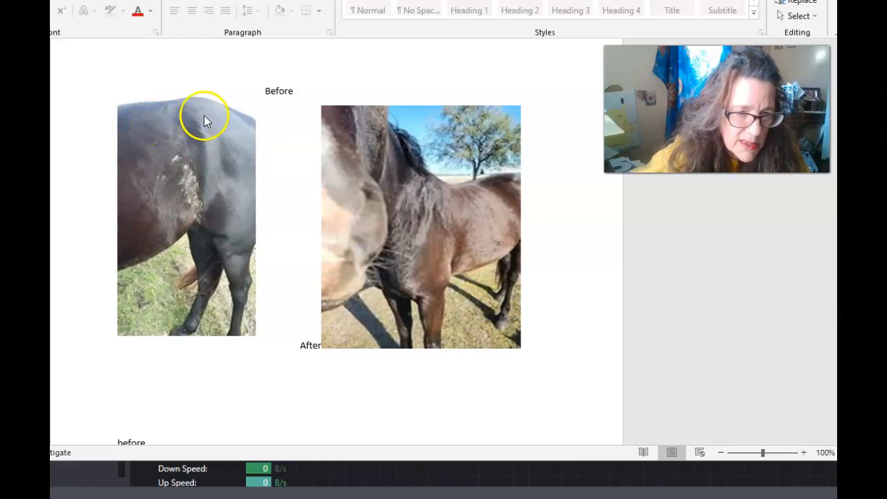
pyautogui.moveTo(236, 263)
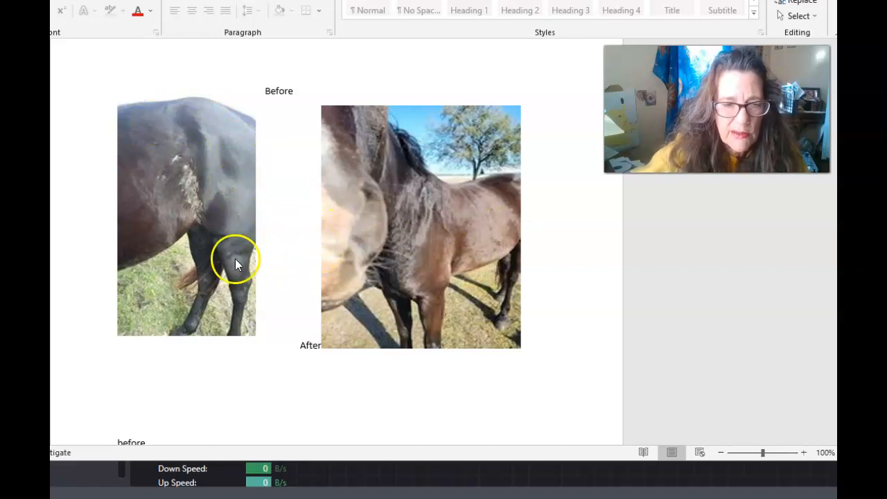
pyautogui.moveTo(183, 218)
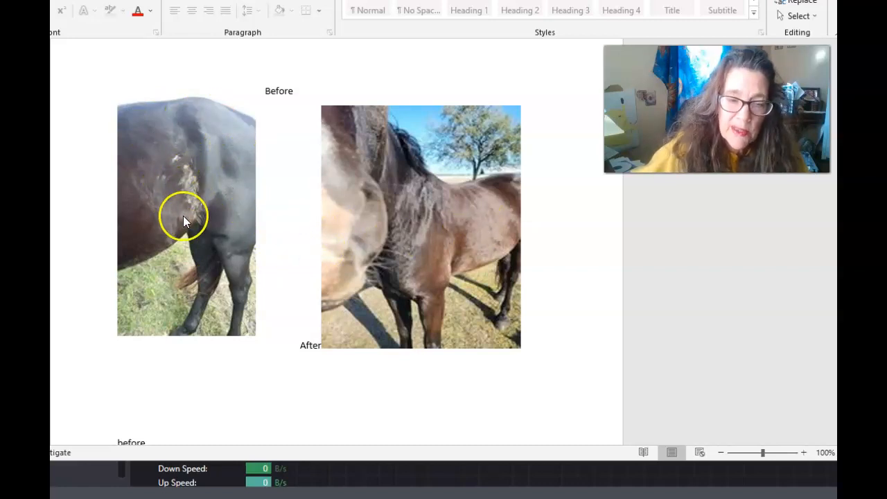
pyautogui.moveTo(201, 205)
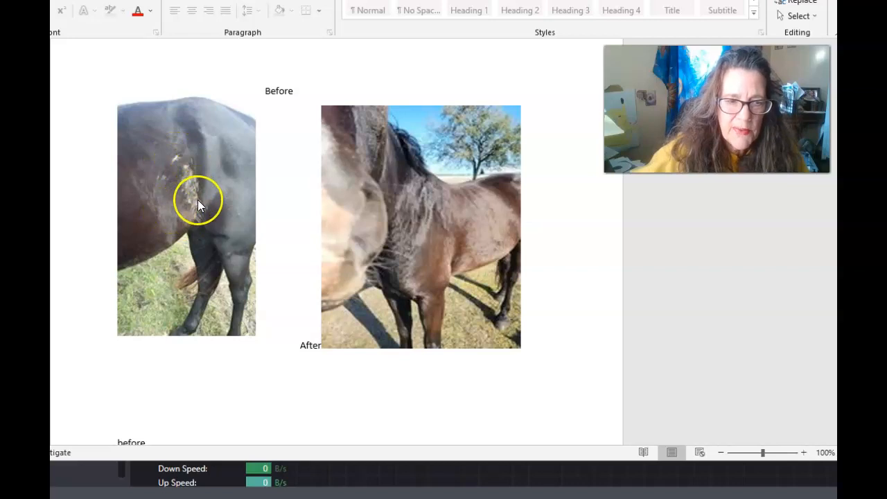
pyautogui.moveTo(456, 236)
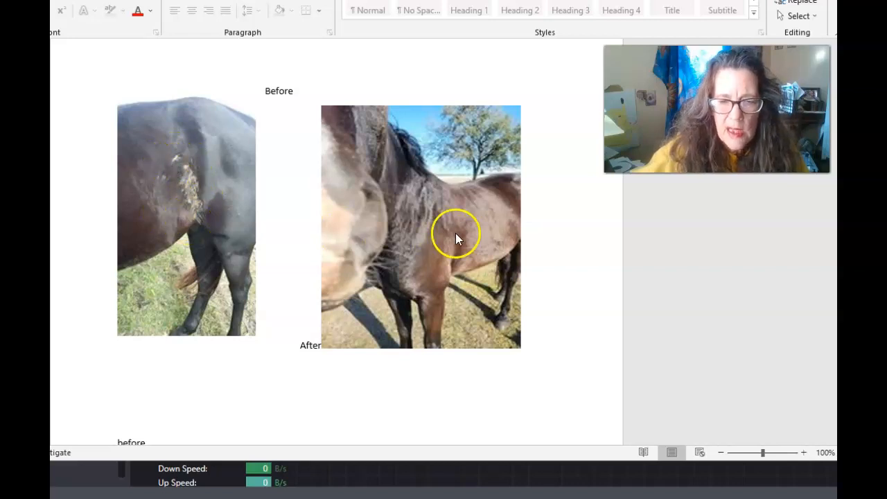
# Step: Scroll past the page break to the black horse photos, 1/9/22 treatment notes and Joe's testimonial
pyautogui.scroll(-3)
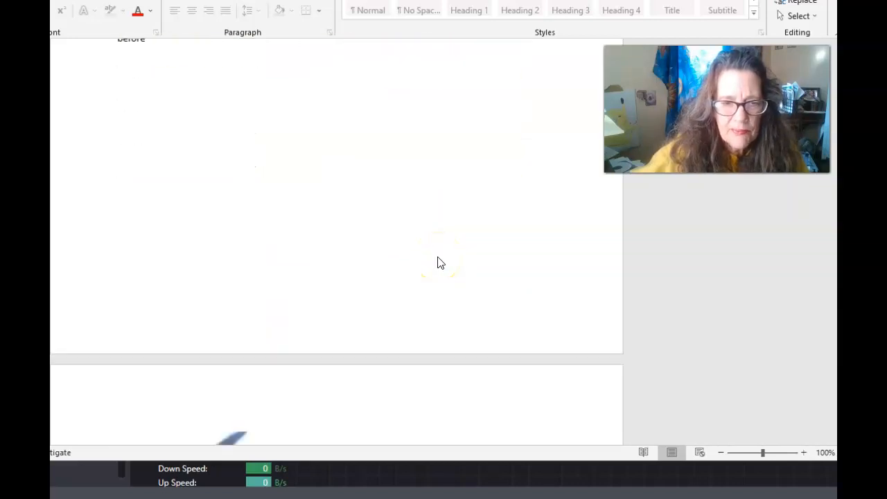
pyautogui.scroll(-3)
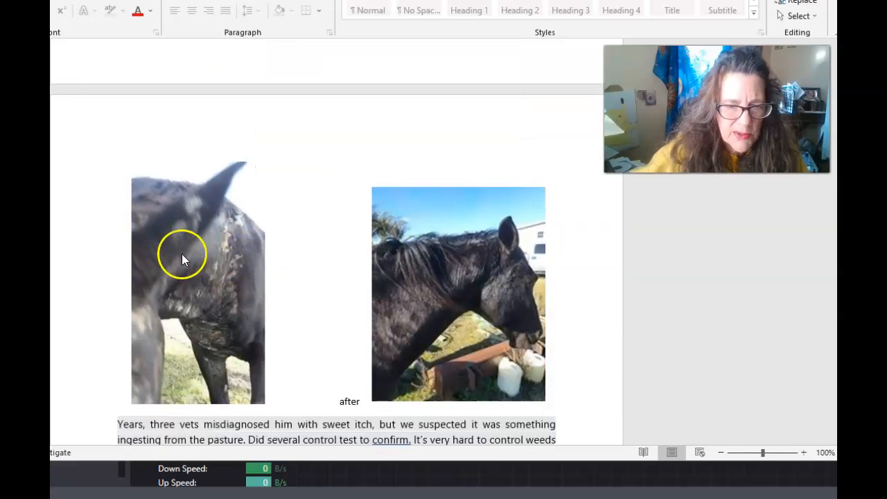
pyautogui.moveTo(368, 339)
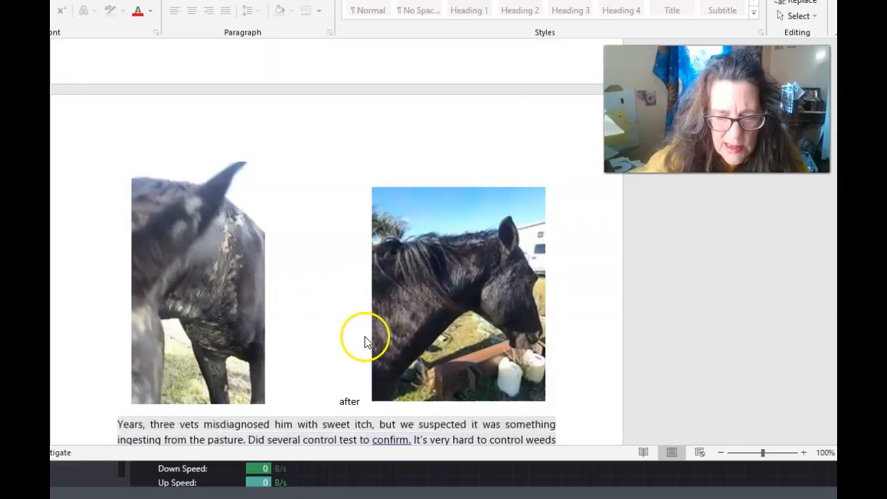
pyautogui.scroll(-3)
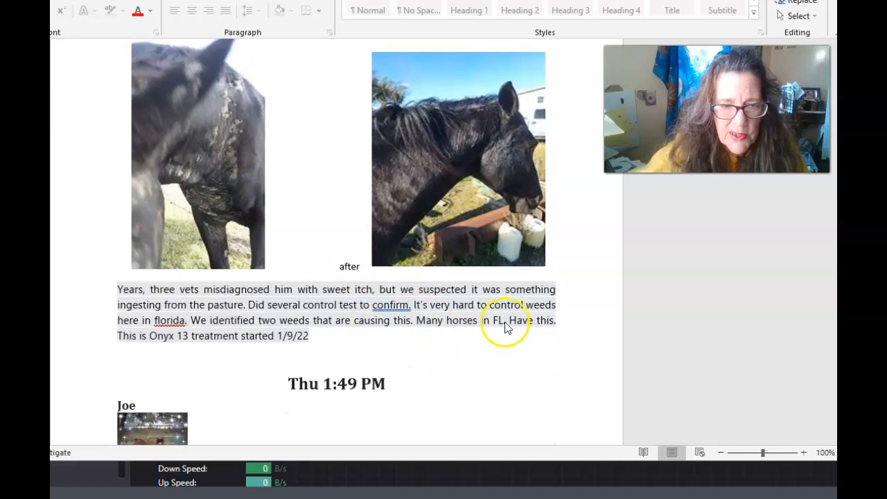
pyautogui.moveTo(183, 294)
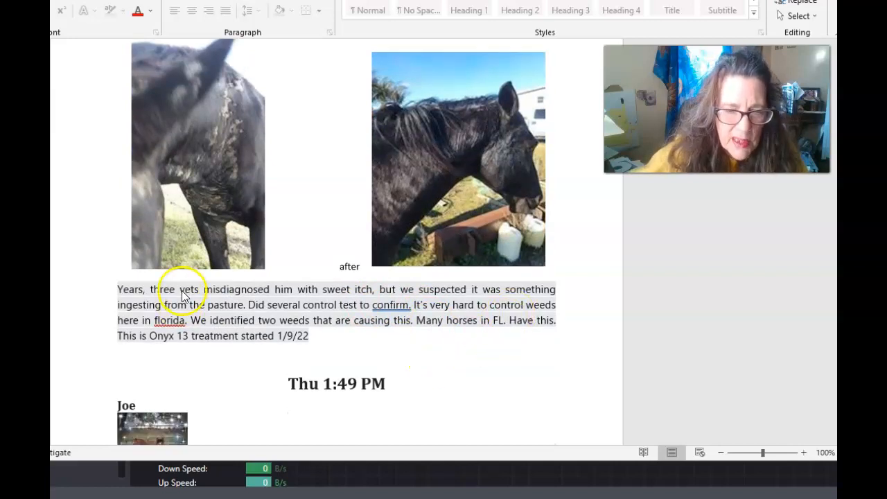
pyautogui.moveTo(346, 299)
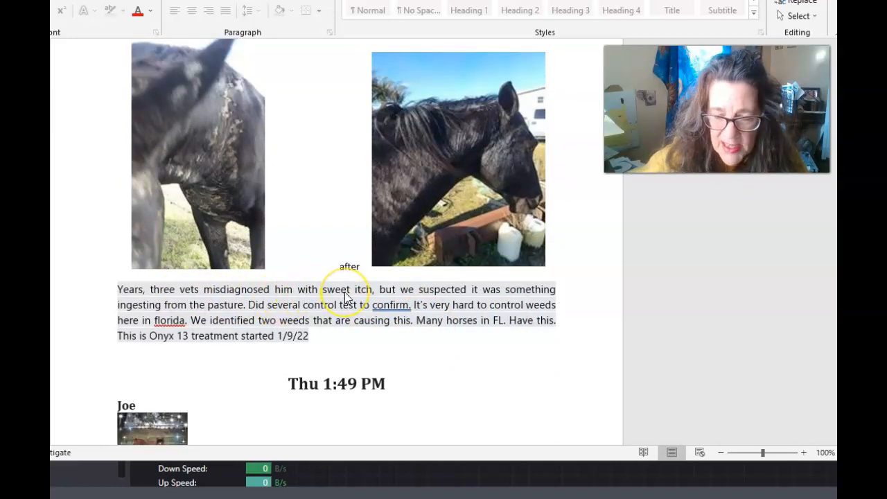
pyautogui.moveTo(396, 323)
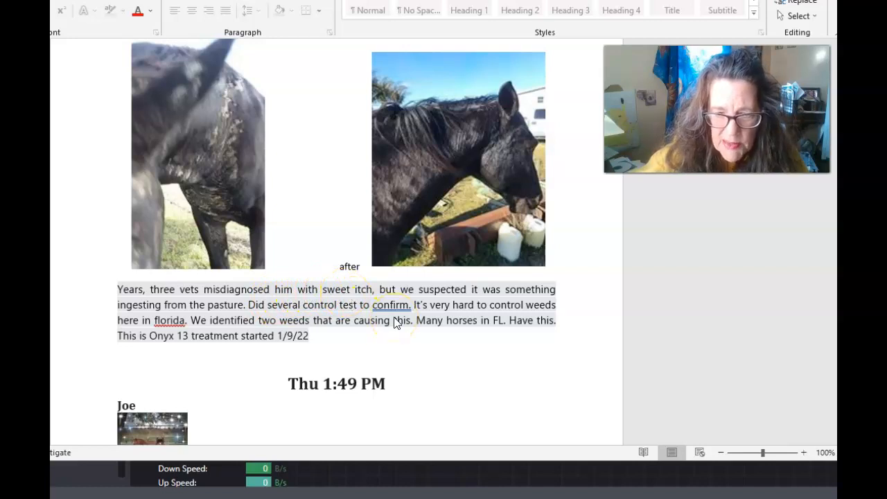
pyautogui.moveTo(418, 348)
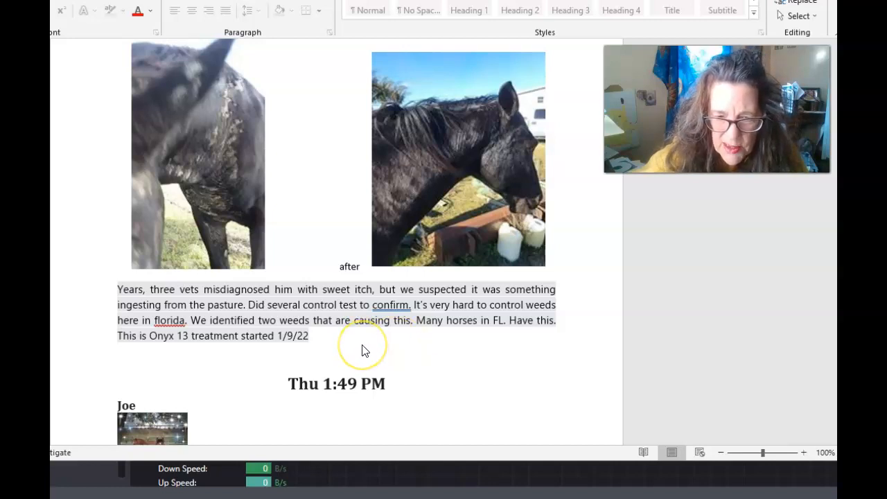
pyautogui.moveTo(163, 340)
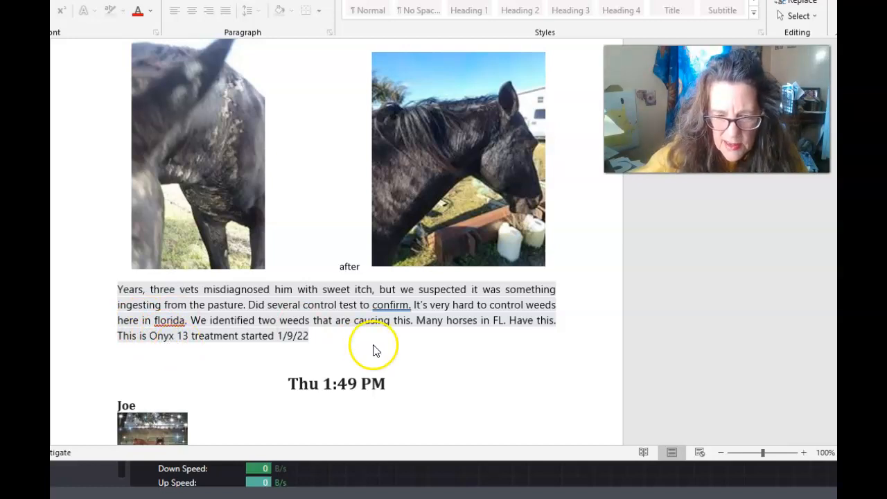
pyautogui.moveTo(458, 354)
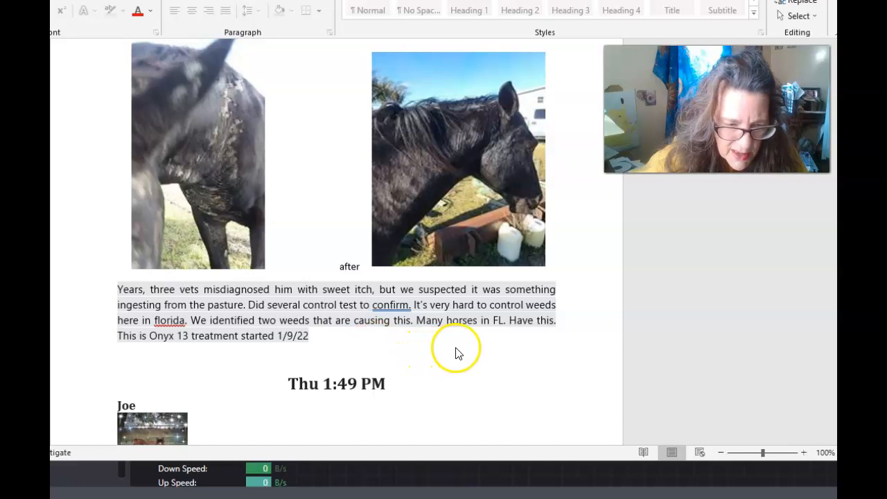
pyautogui.moveTo(219, 350)
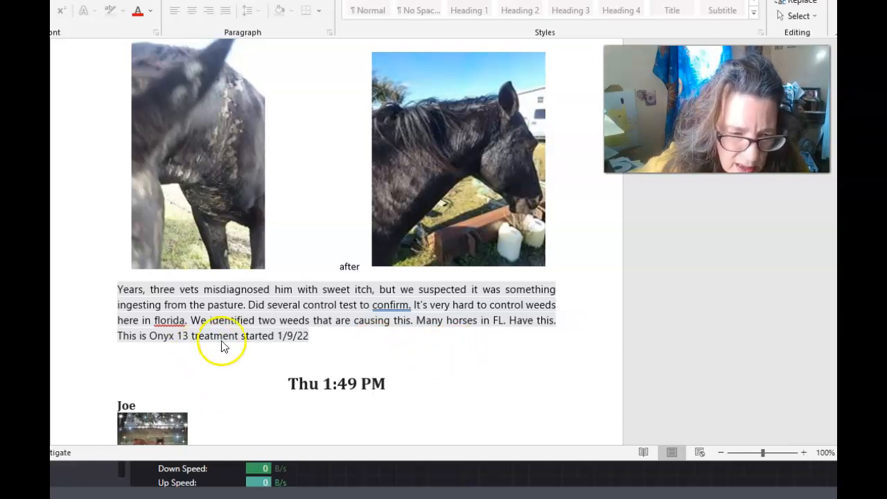
pyautogui.moveTo(145, 350)
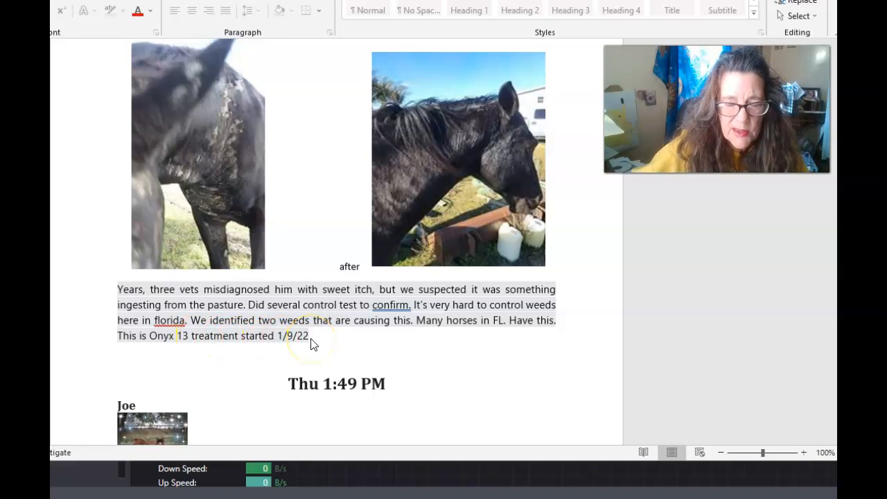
pyautogui.moveTo(424, 371)
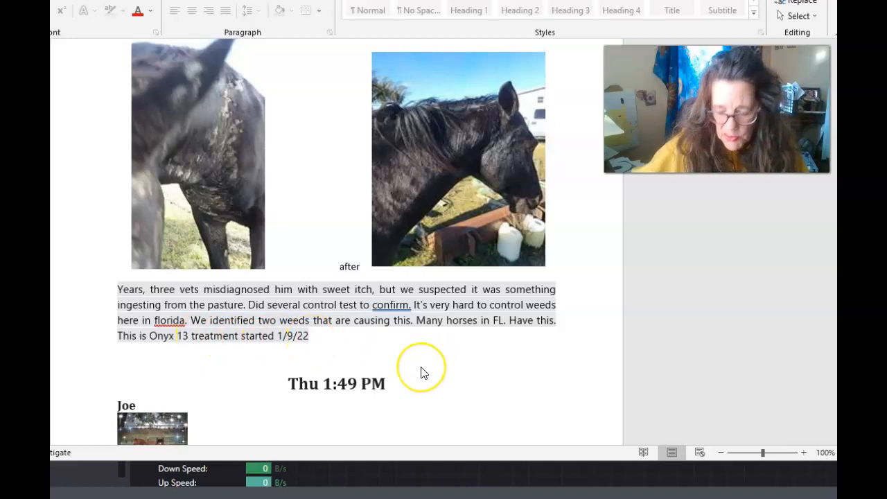
pyautogui.scroll(-3)
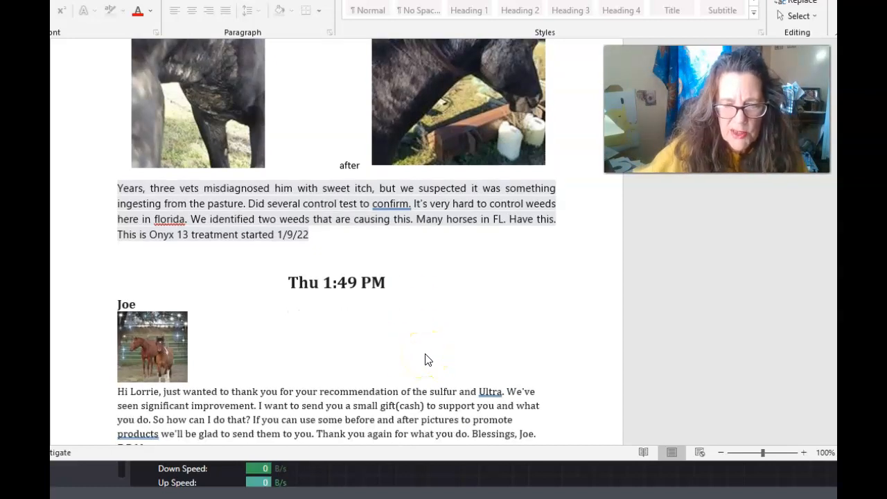
pyautogui.scroll(-3)
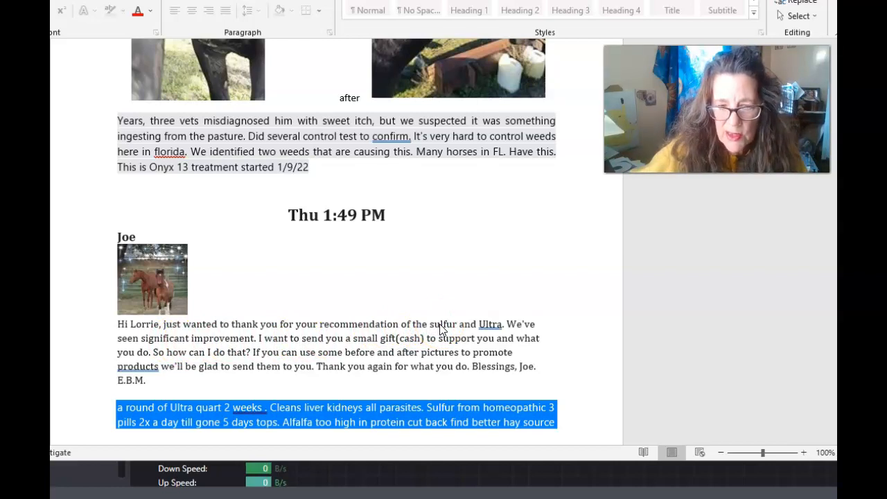
pyautogui.moveTo(465, 326)
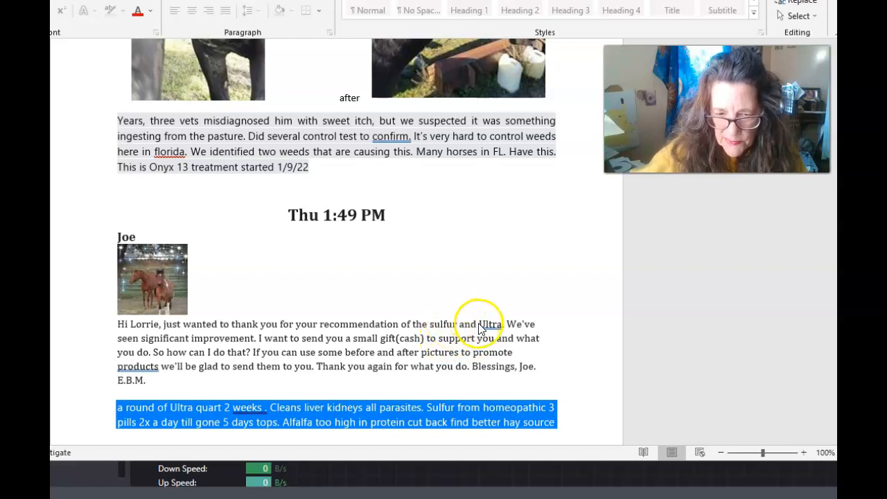
pyautogui.moveTo(483, 332)
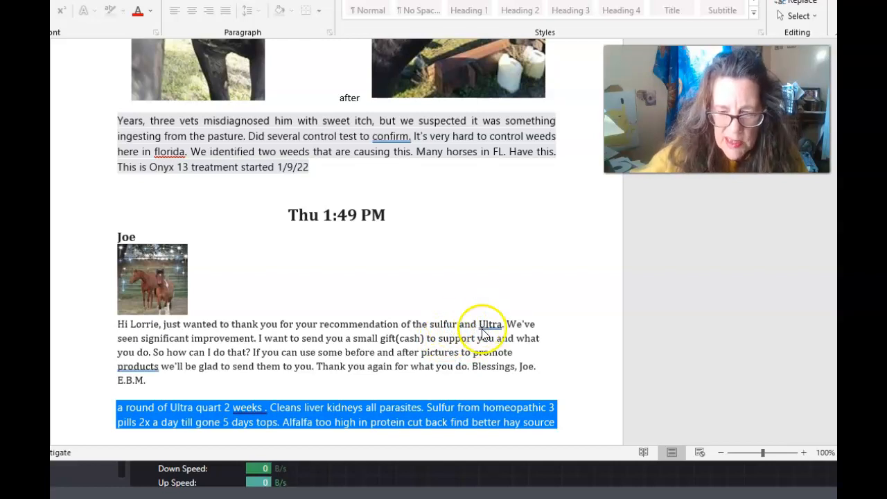
pyautogui.moveTo(250, 363)
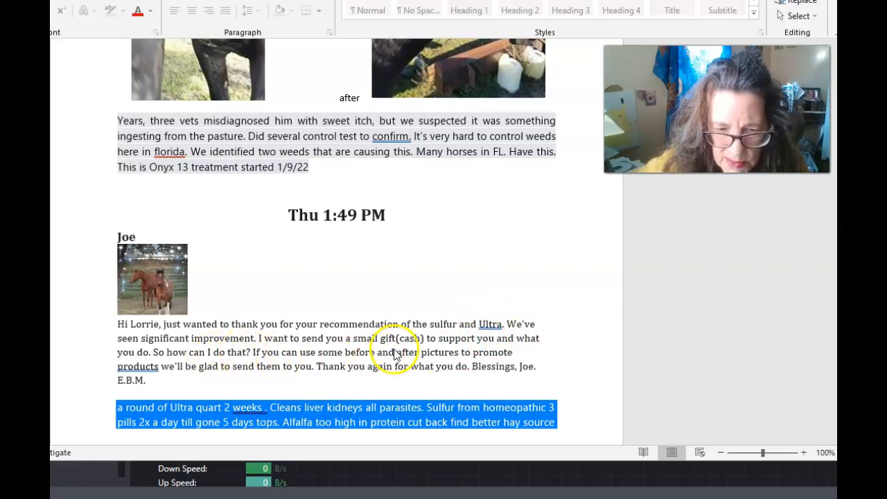
pyautogui.moveTo(458, 354)
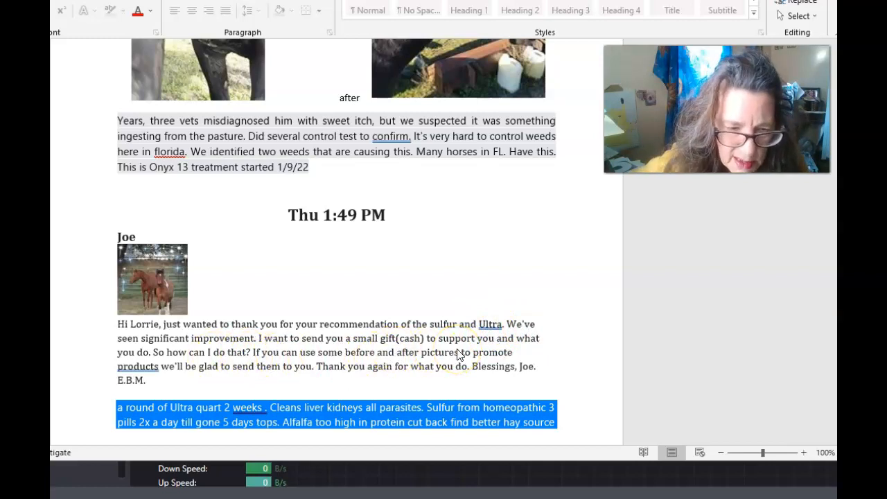
pyautogui.moveTo(331, 373)
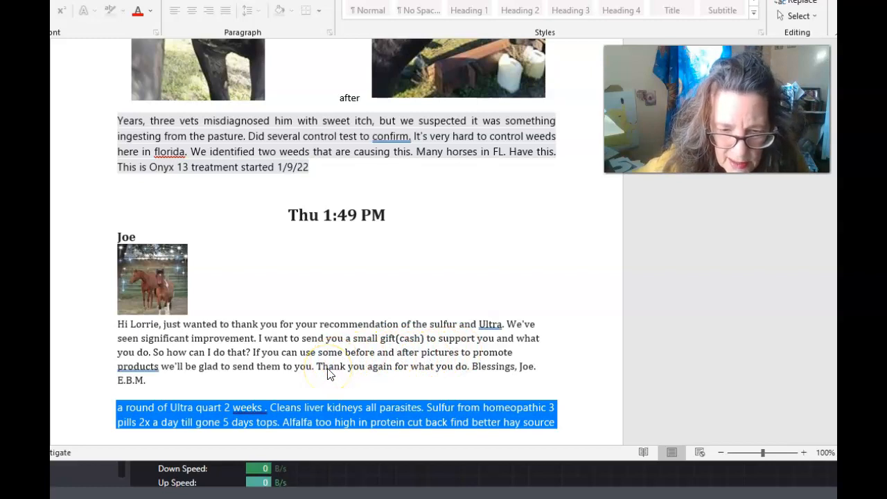
pyautogui.moveTo(376, 371)
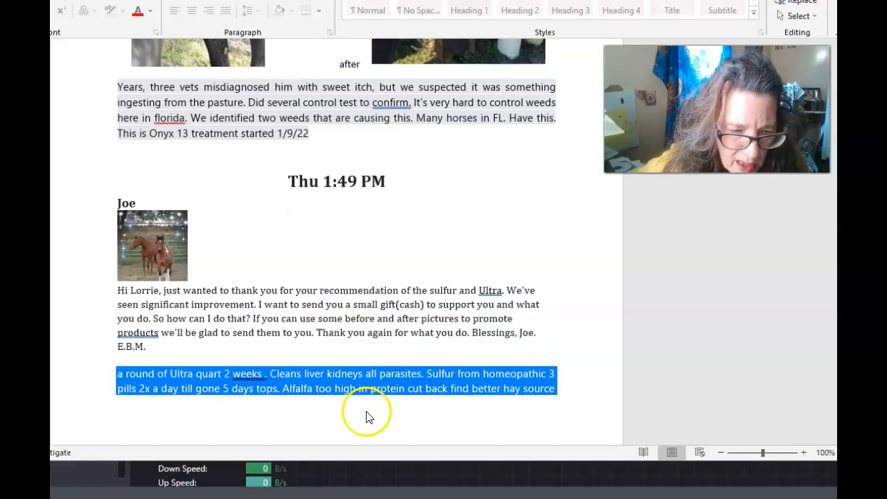
pyautogui.moveTo(138, 368)
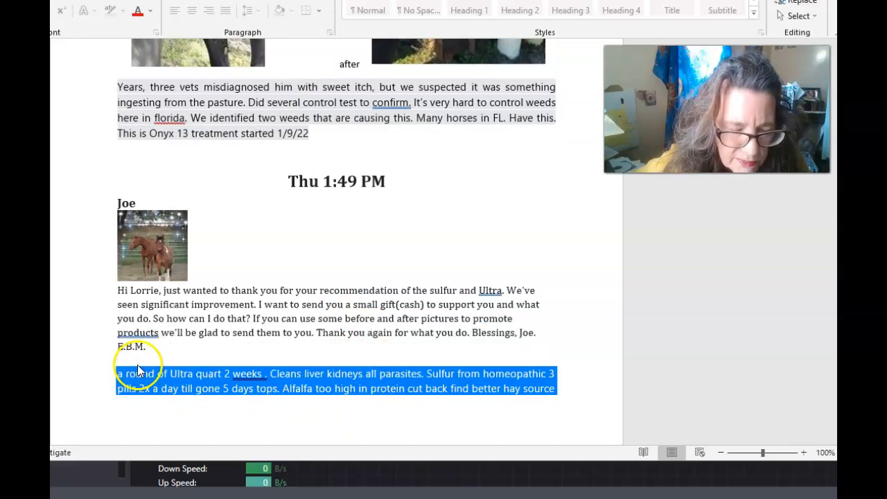
pyautogui.moveTo(135, 385)
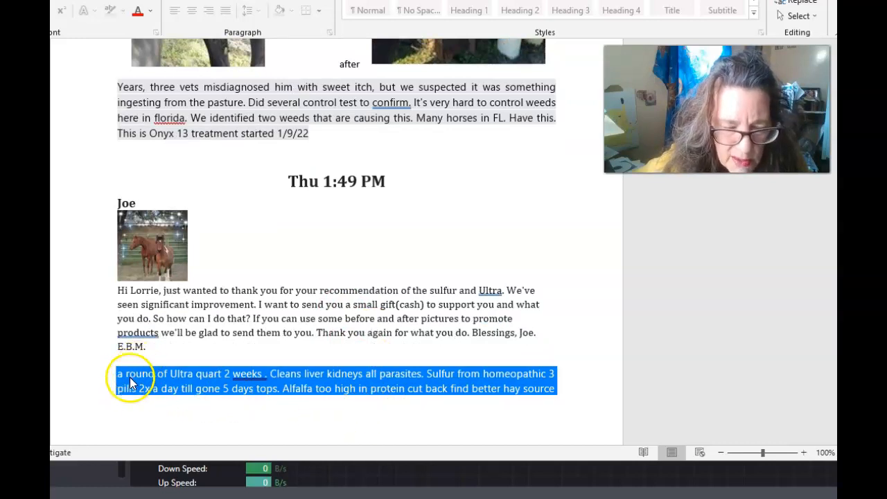
pyautogui.moveTo(231, 388)
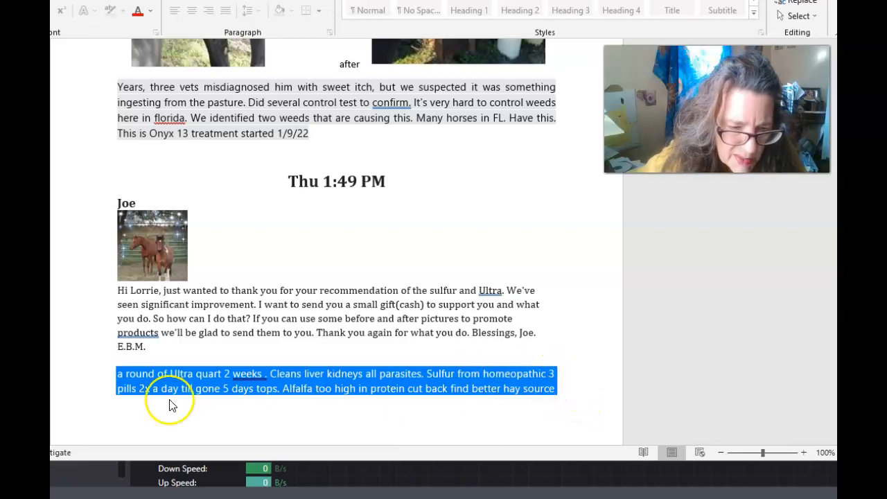
pyautogui.moveTo(222, 405)
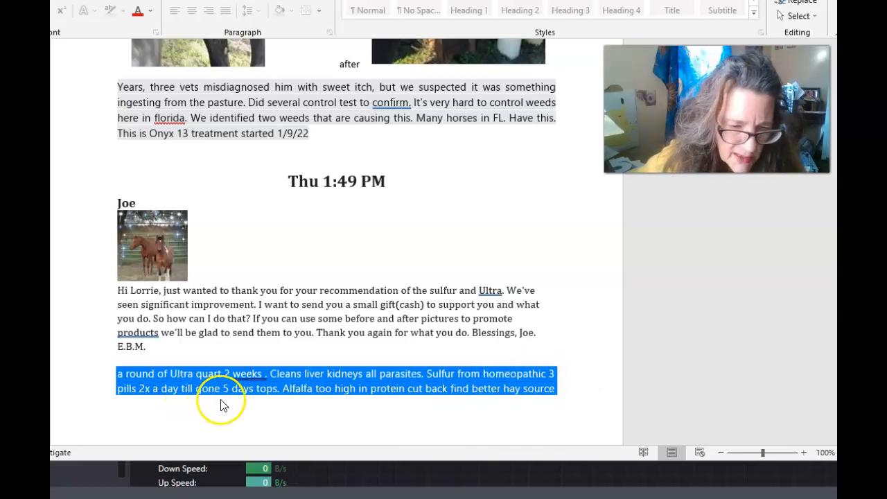
pyautogui.moveTo(337, 428)
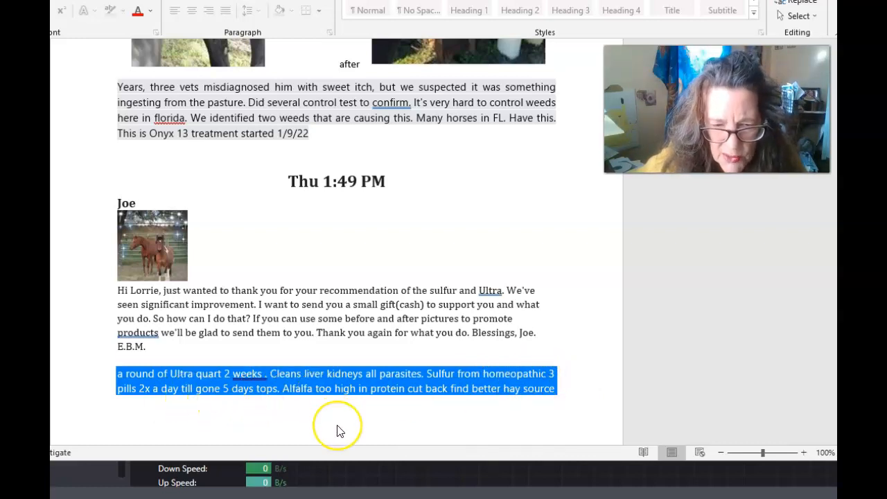
pyautogui.moveTo(402, 437)
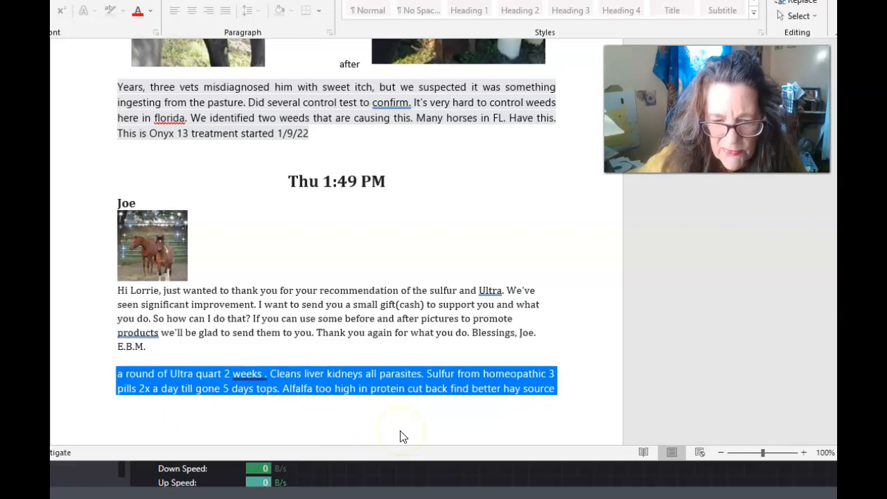
# Step: Scroll up past the brown horse's photos, then back down to the scabby black horse's photos
pyautogui.scroll(3)
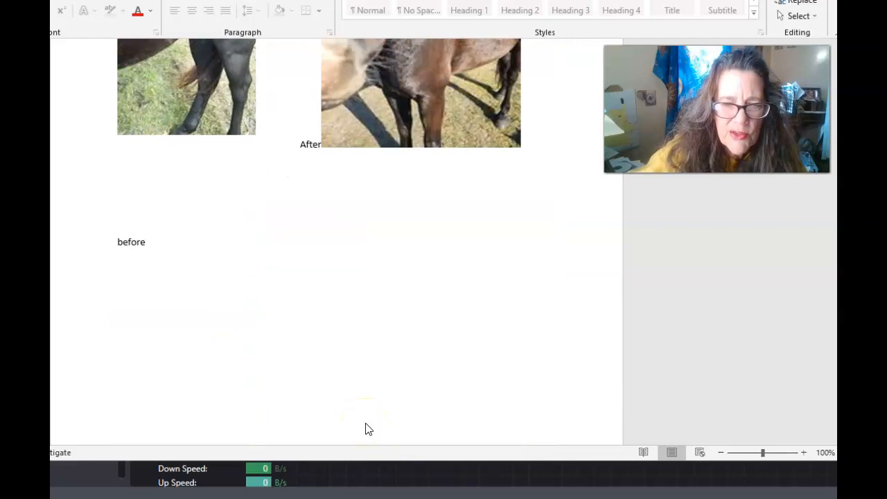
pyautogui.scroll(3)
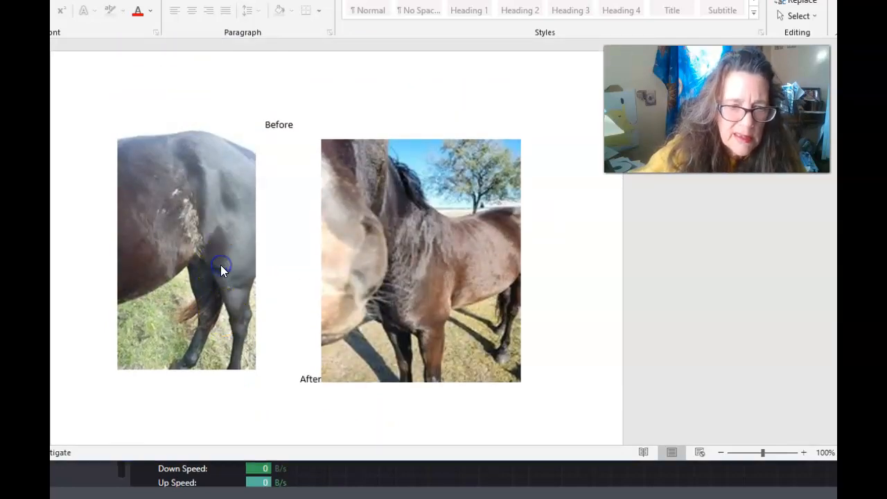
pyautogui.scroll(3)
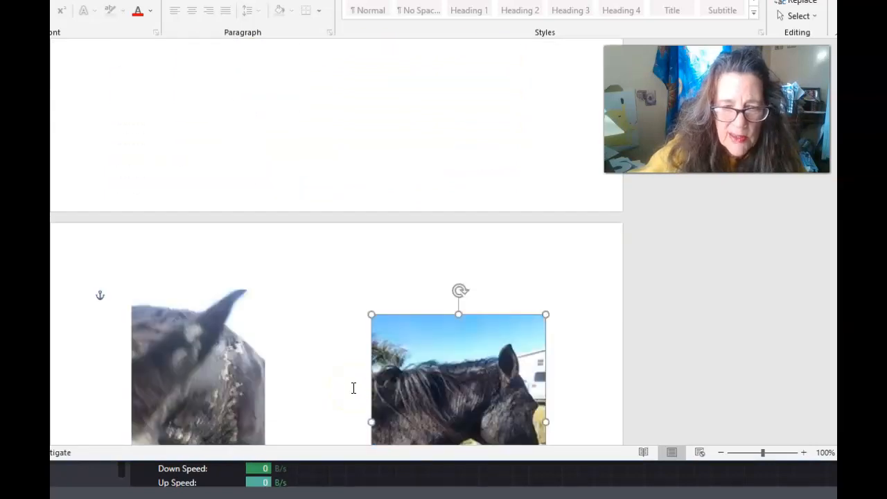
pyautogui.scroll(-3)
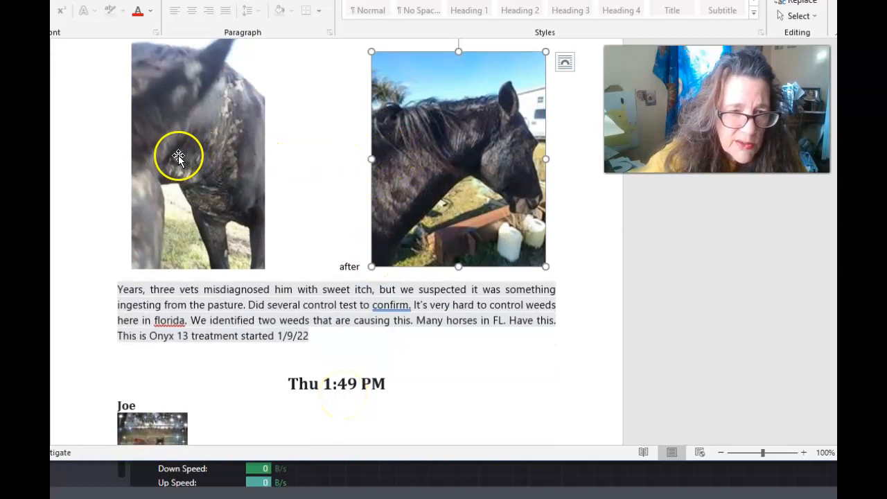
# Step: Enlarge the black horse's after photo beside the before photo, then select the before photo
pyautogui.click(198, 156)
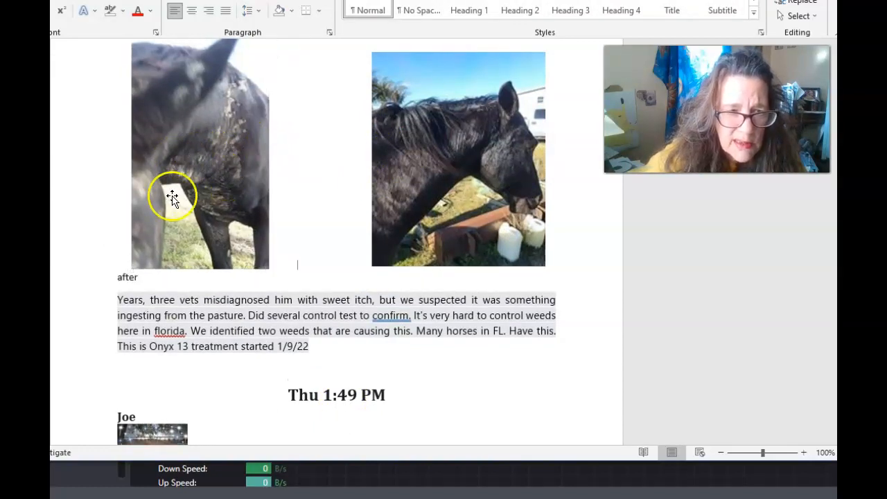
pyautogui.moveTo(466, 140)
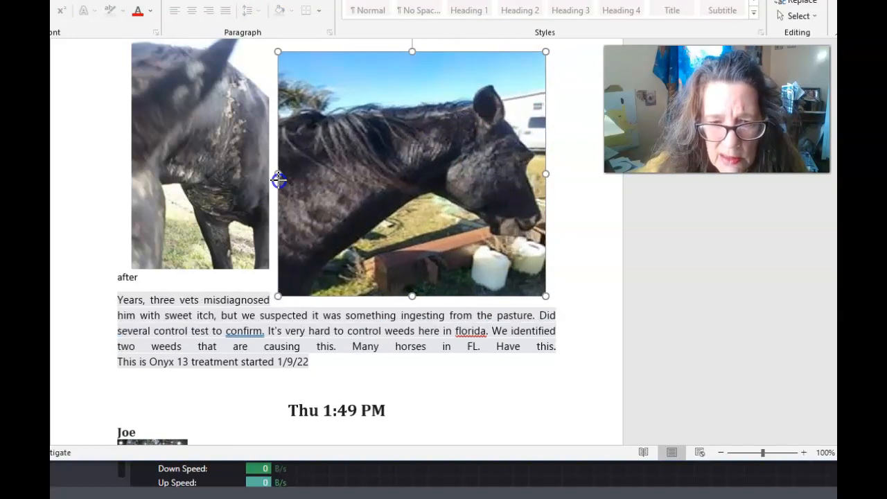
pyautogui.moveTo(361, 182)
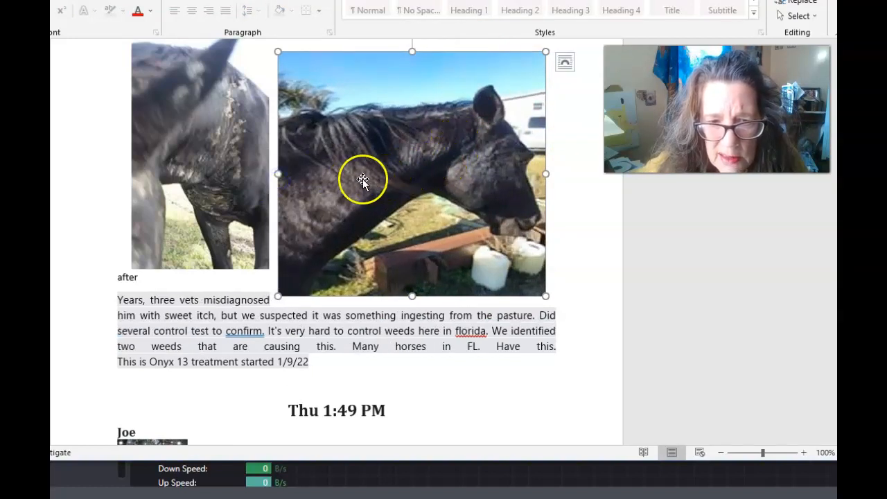
pyautogui.moveTo(431, 164)
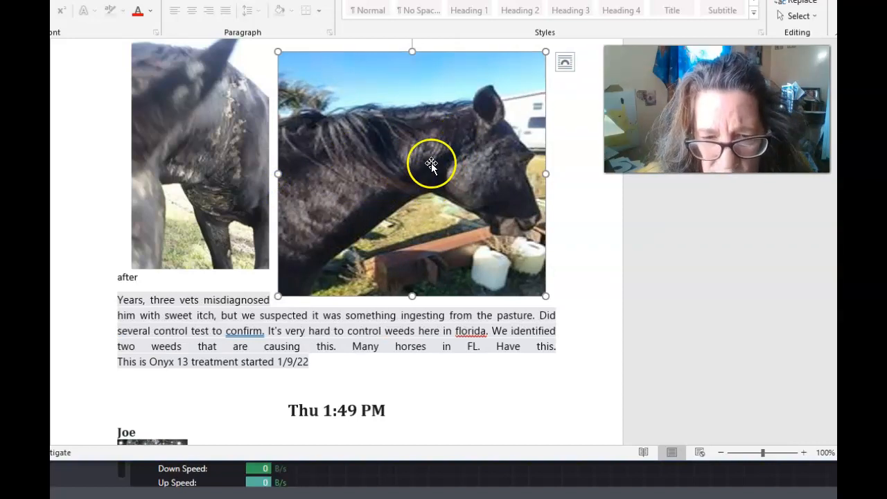
pyautogui.moveTo(524, 192)
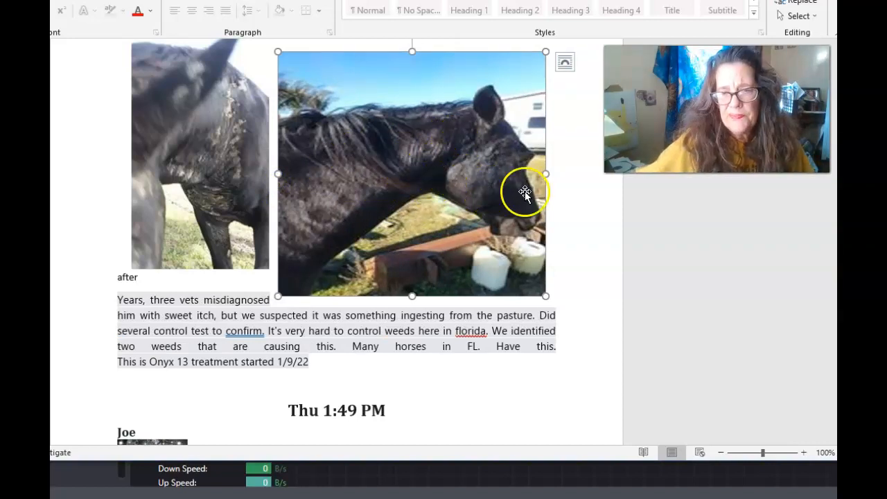
pyautogui.click(223, 147)
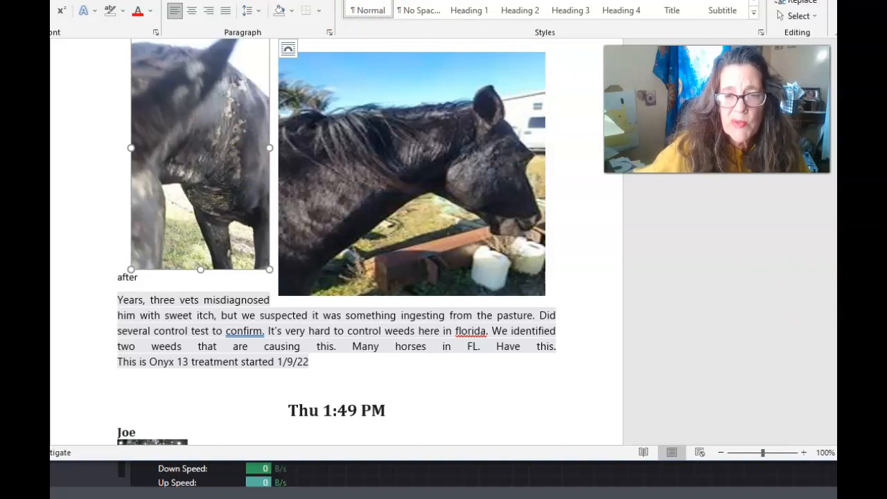
pyautogui.moveTo(462, 183)
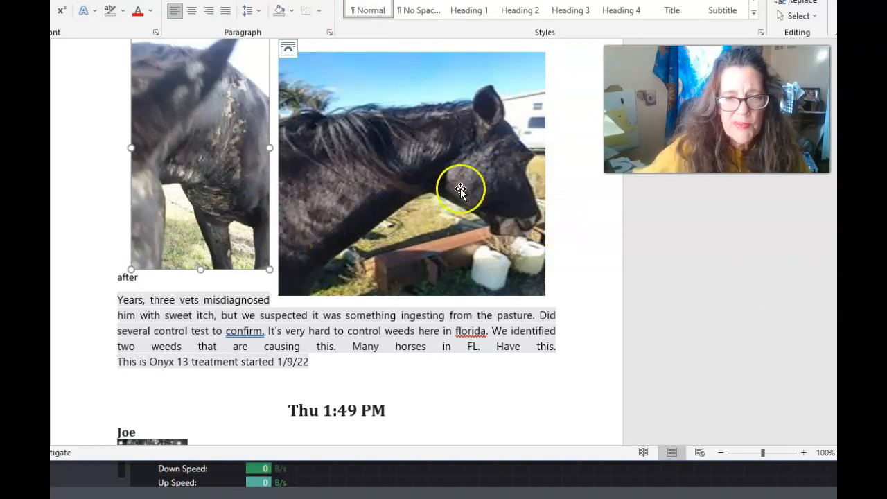
pyautogui.moveTo(439, 303)
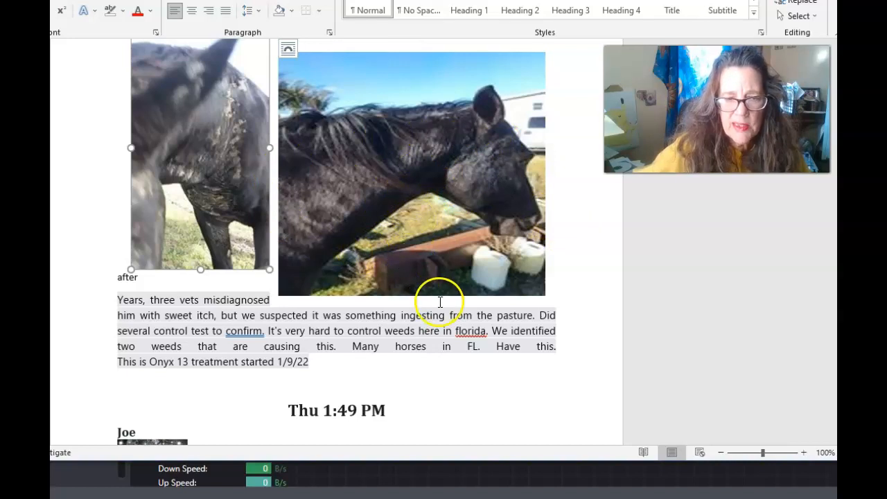
pyautogui.moveTo(466, 370)
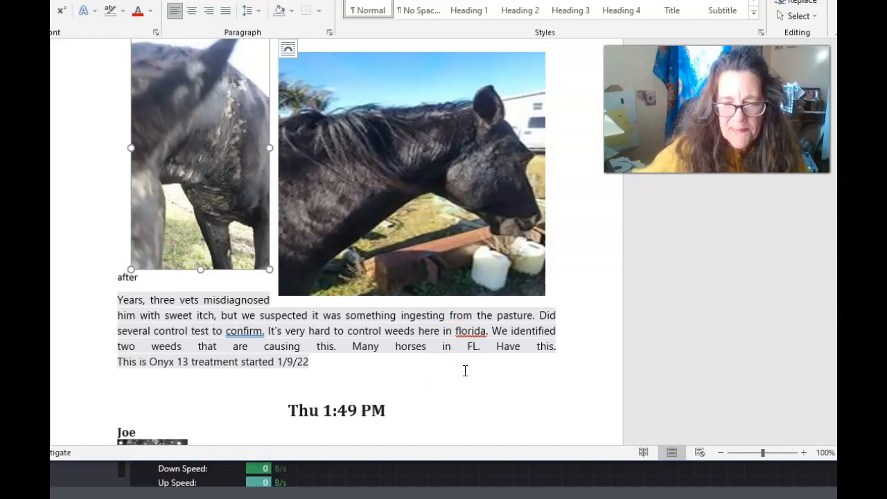
pyautogui.moveTo(458, 353)
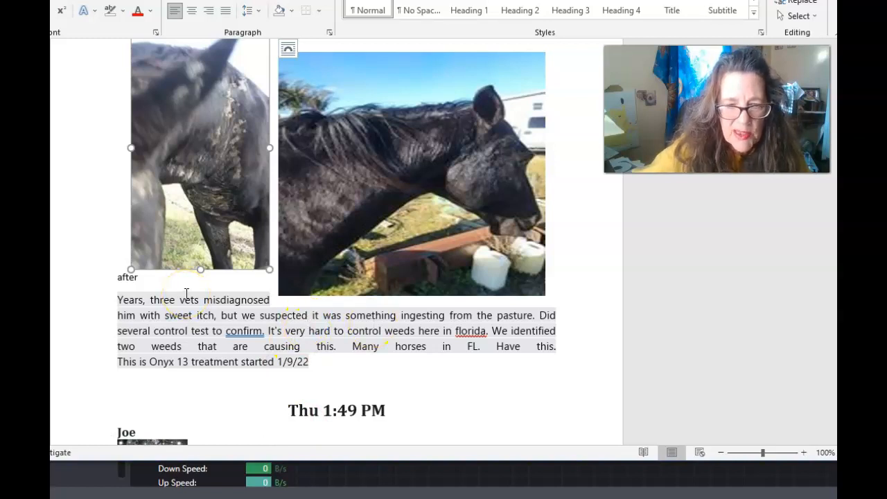
pyautogui.moveTo(479, 380)
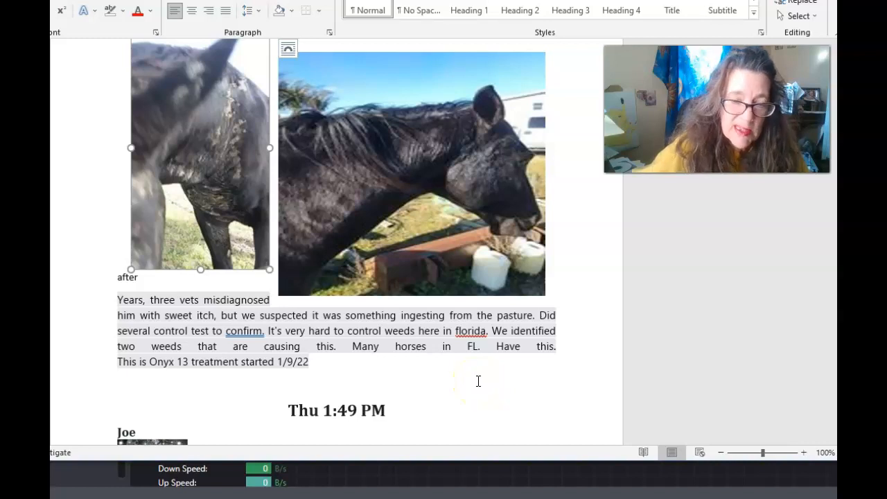
pyautogui.moveTo(498, 386)
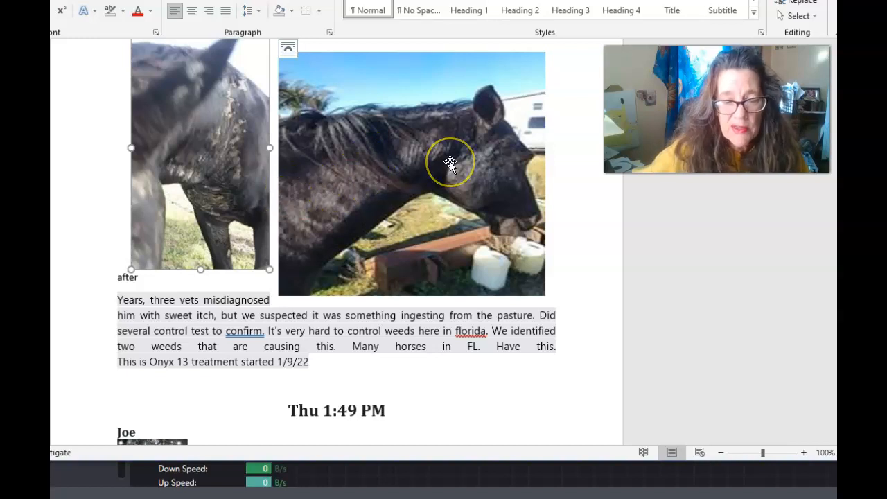
pyautogui.moveTo(445, 181)
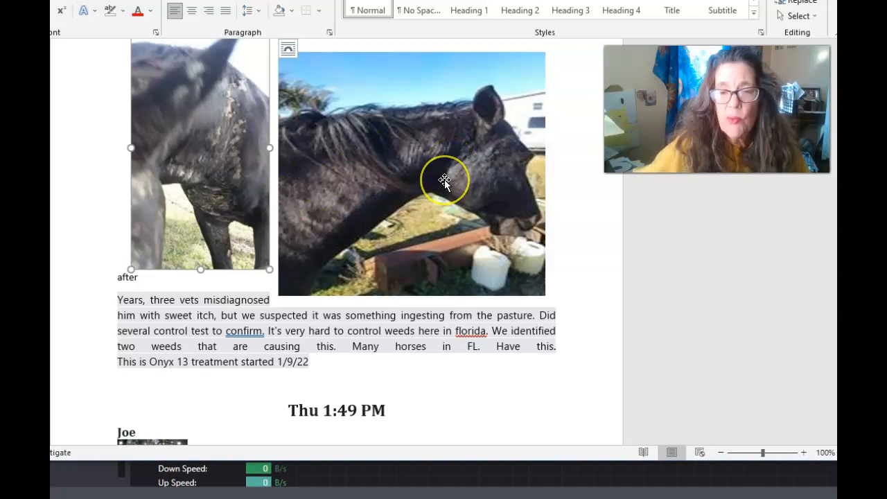